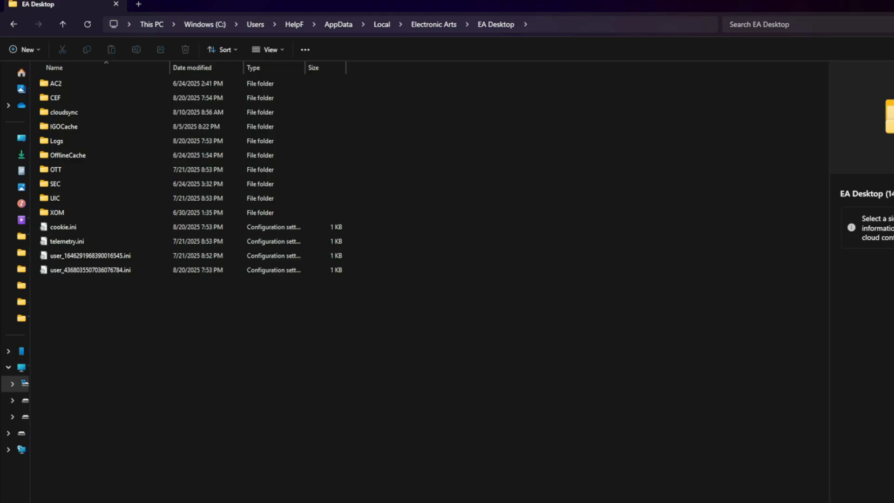
mouse_move(562, 34)
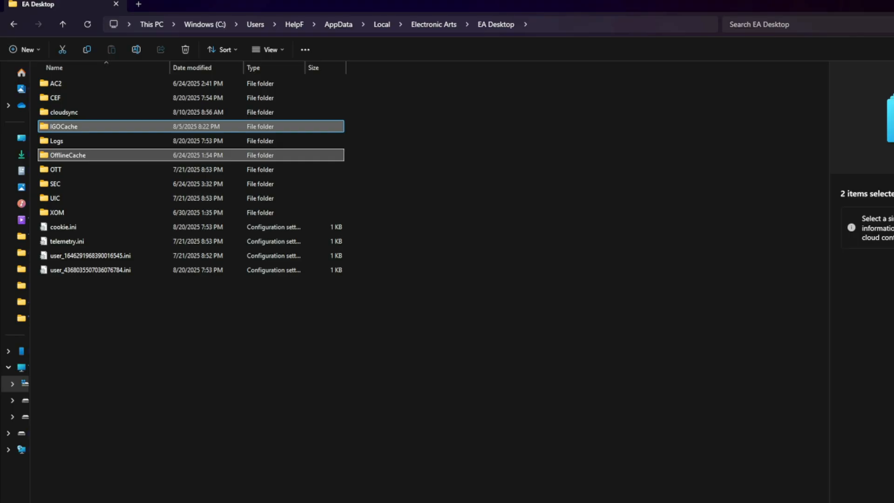
Step: Bring up the context menu options for EALauncher.exe in the EA Desktop install folder
right_click(65, 311)
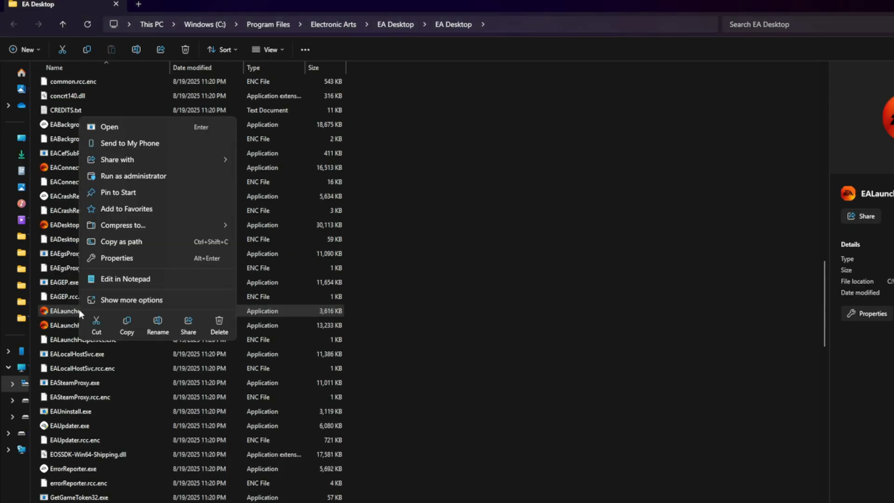
left_click(117, 258)
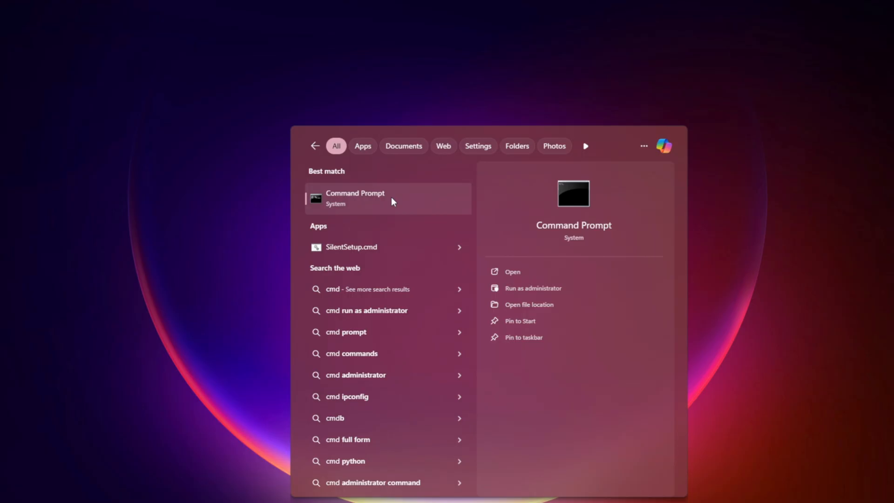
Step: In an administrator Command Prompt run ipconfig /flushdns and netsh winsock reset
left_click(533, 288)
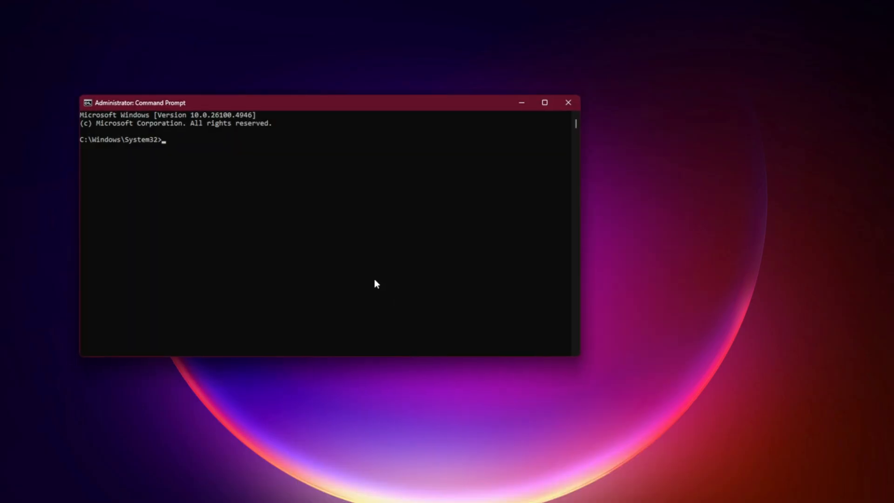
left_click_drag(137, 102, 245, 78)
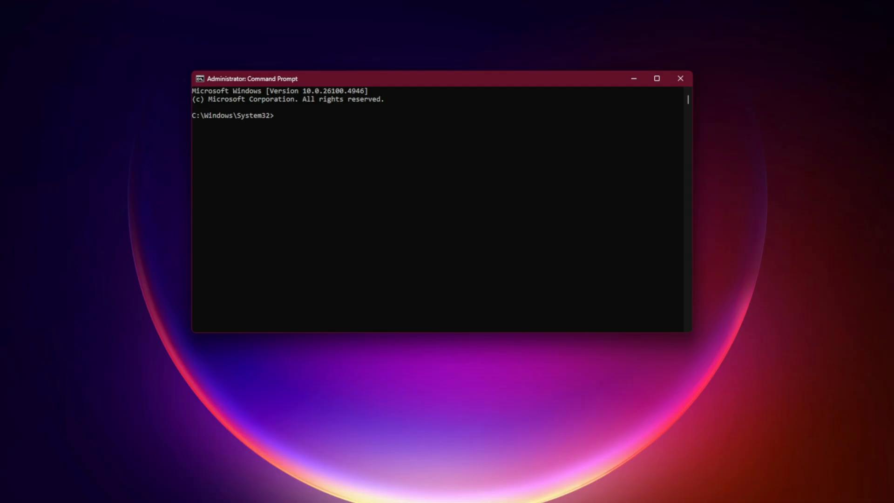
mouse_move(477, 276)
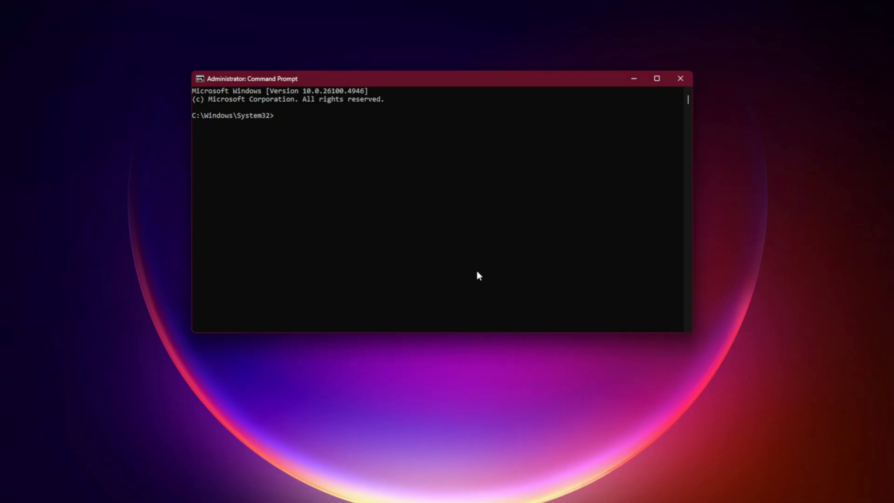
type("ipconfig /flushdns")
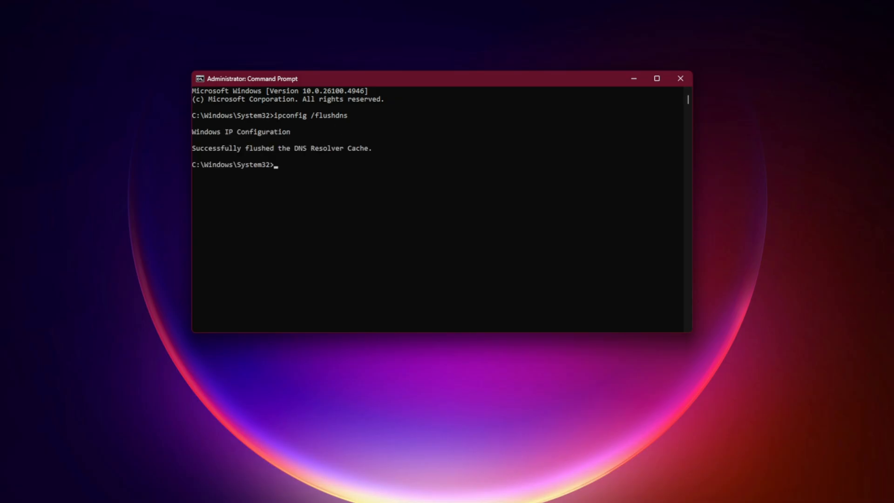
type("netsh winsock reset")
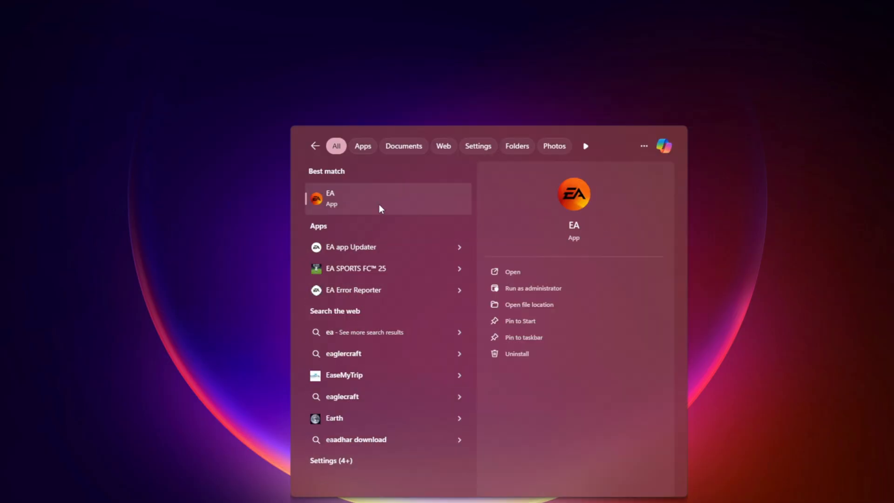
mouse_move(517, 354)
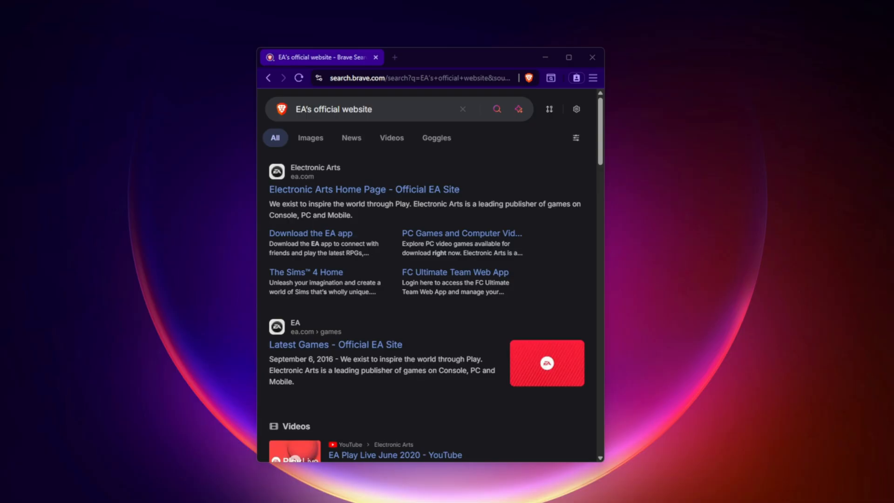
Step: Search Brave for 'EA Help' and land on the EA Help: Official support home page
left_click(376, 109)
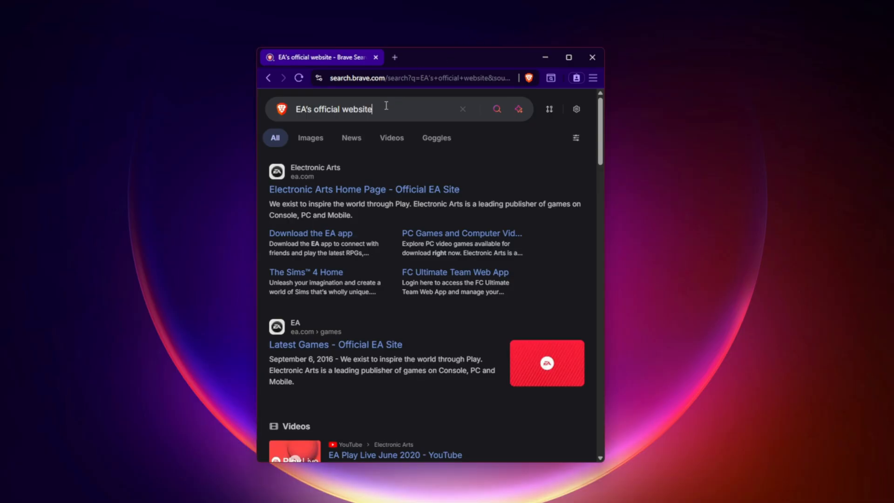
type("EA Help")
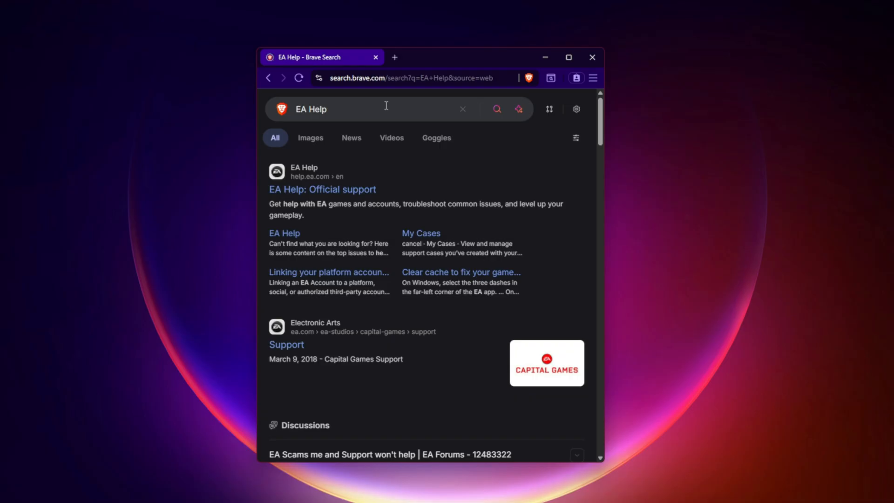
left_click(322, 189)
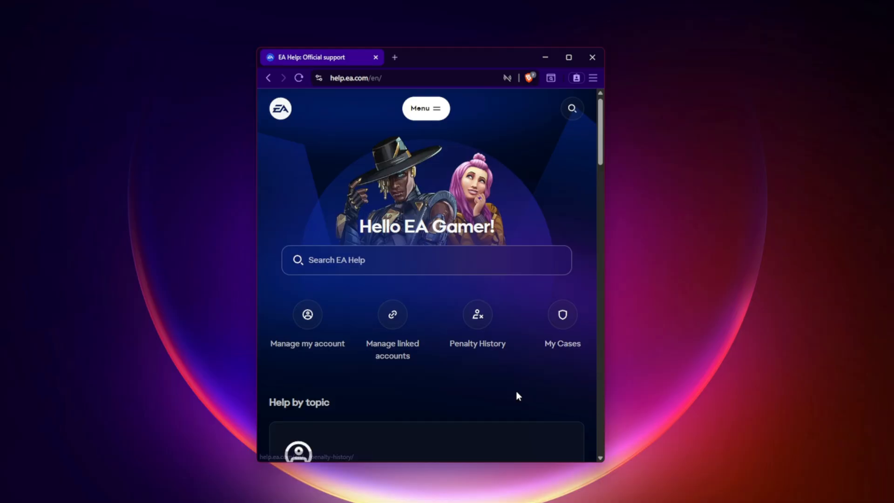
scroll("down", 3)
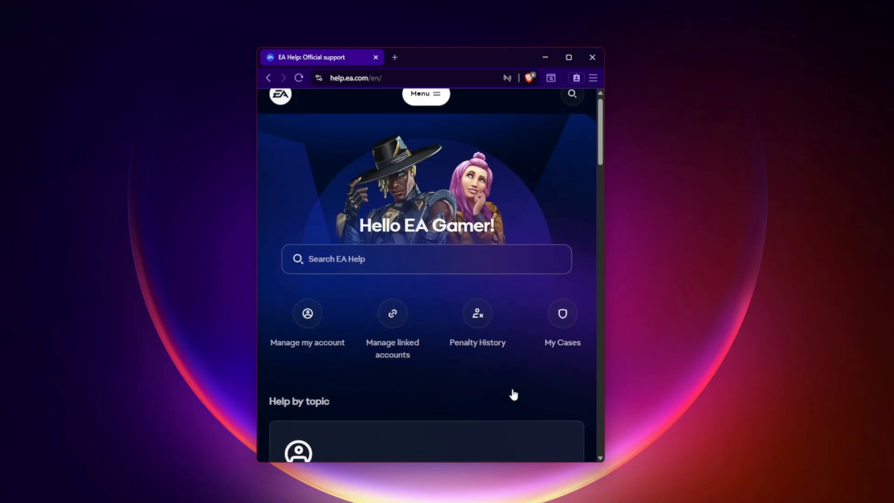